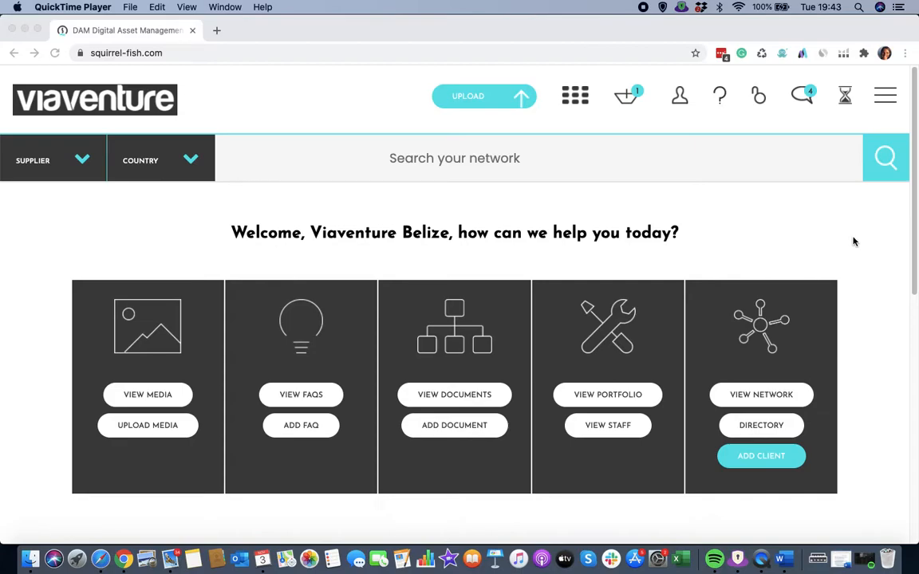
mouse_move(850, 242)
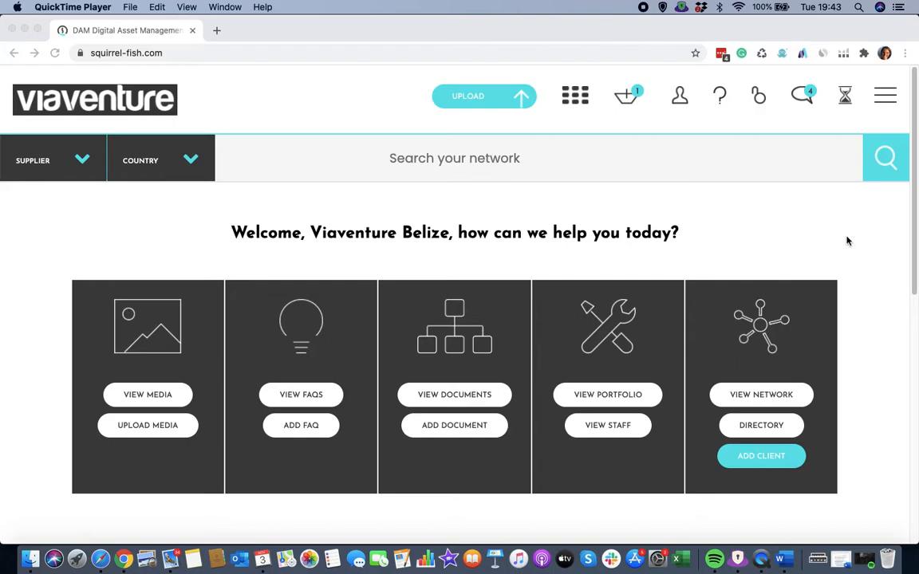
mouse_move(343, 449)
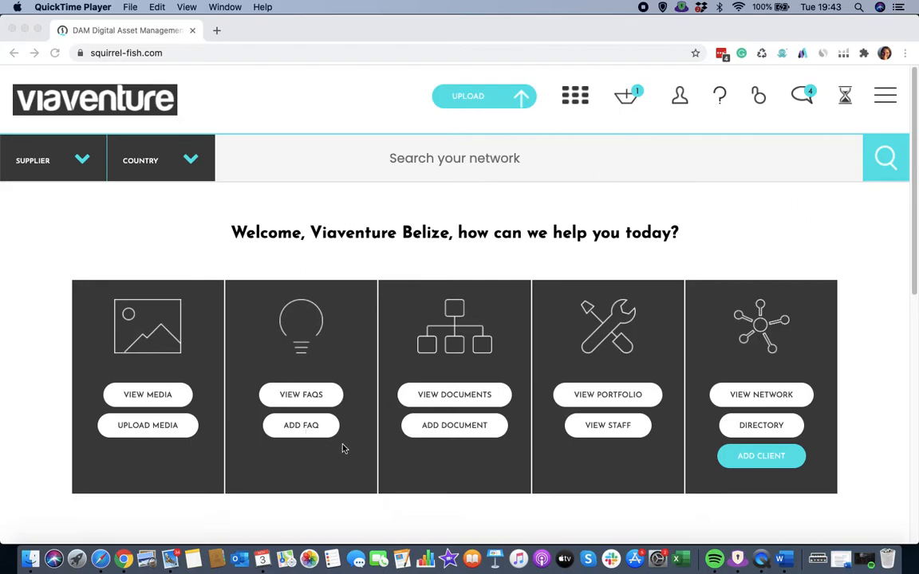
mouse_move(353, 468)
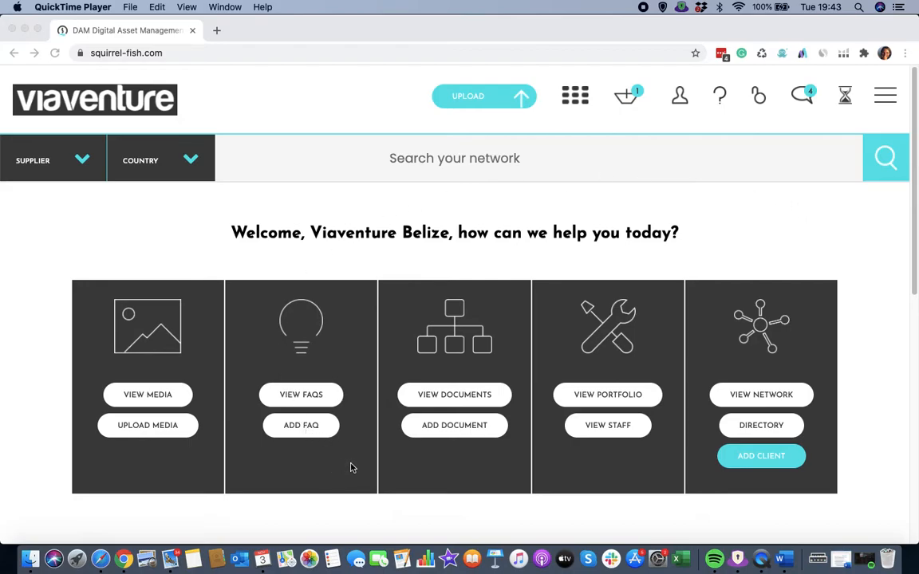
mouse_move(296, 449)
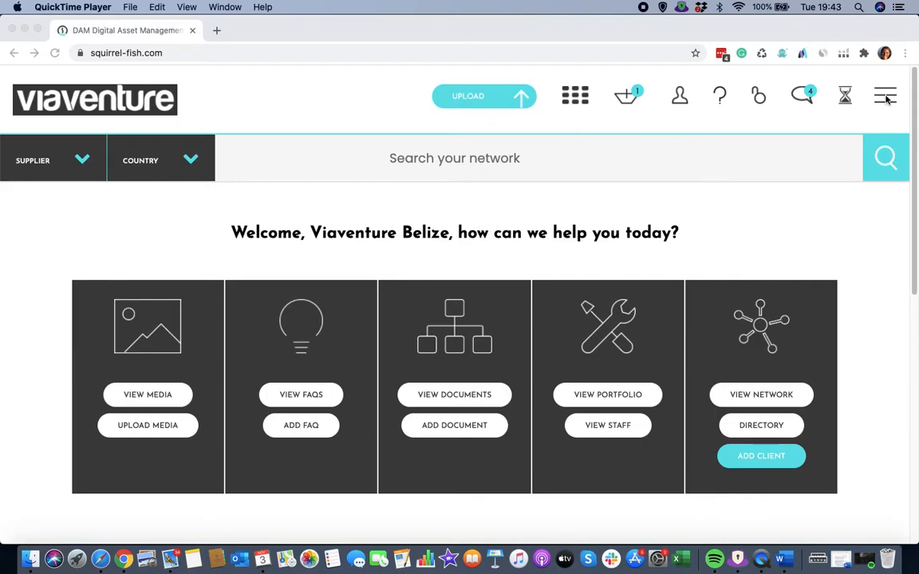
mouse_move(358, 418)
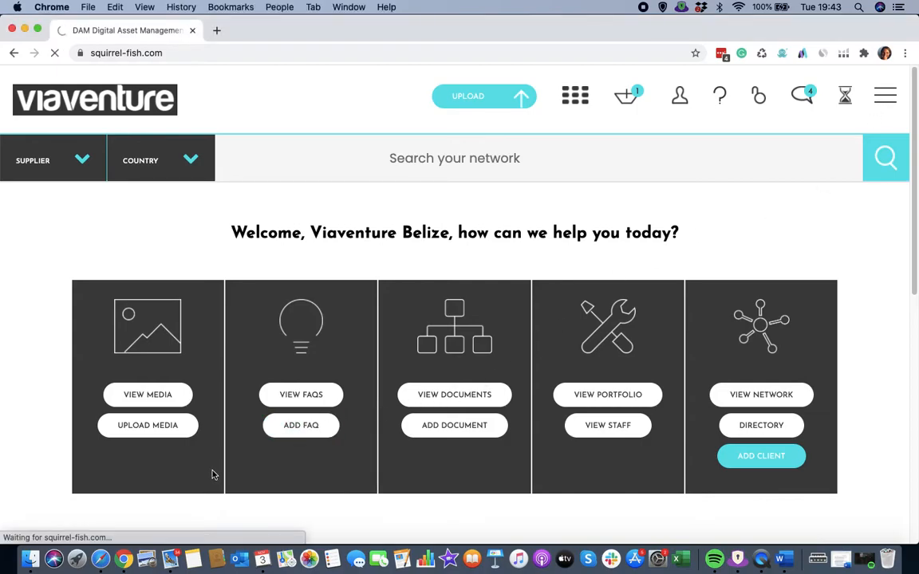
- Start a new FAQ entry and review the available reminder intervals, leaving the reminder at None
click(301, 425)
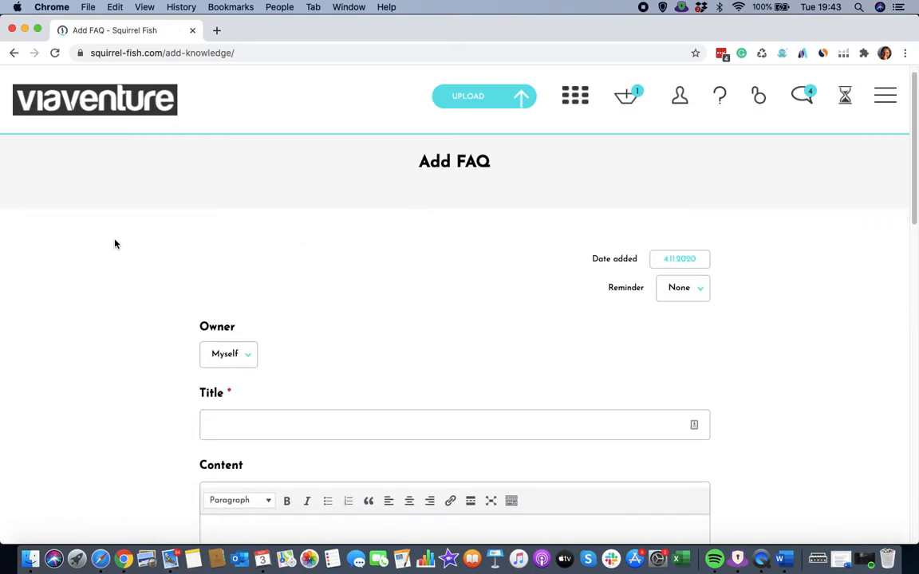
scroll(down, 3)
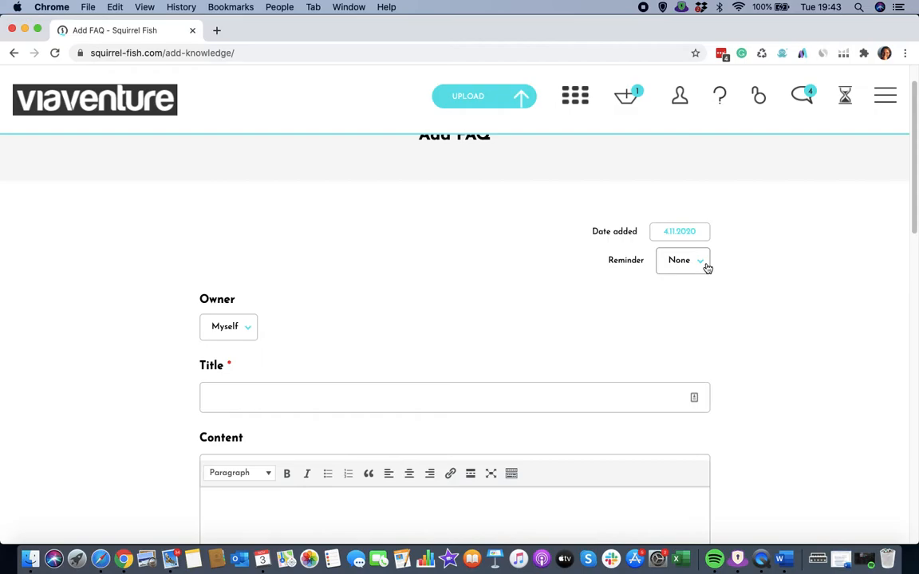
mouse_move(704, 267)
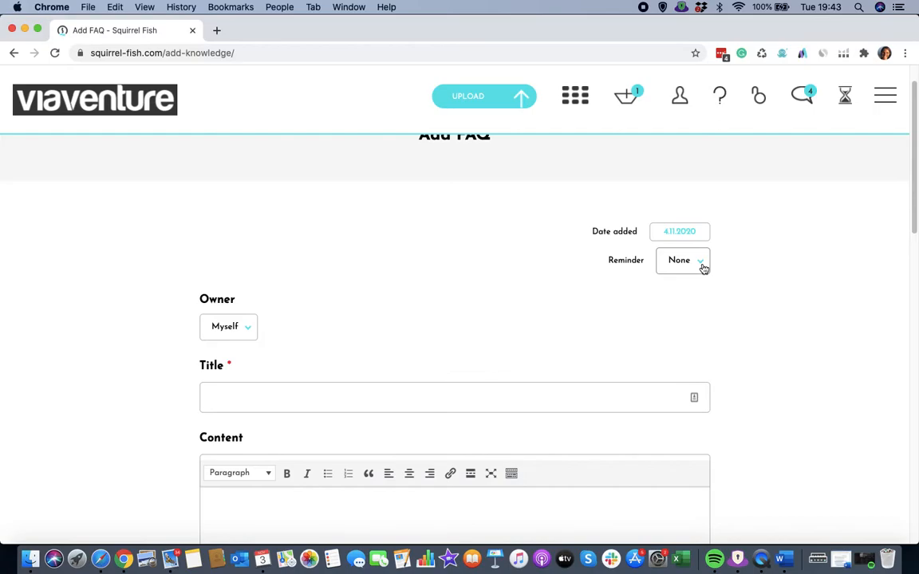
click(683, 260)
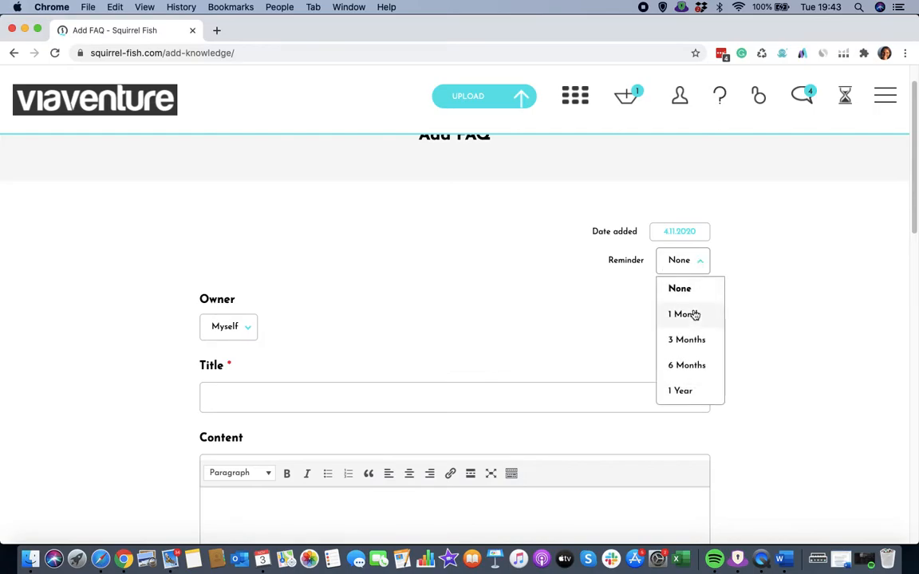
mouse_move(685, 398)
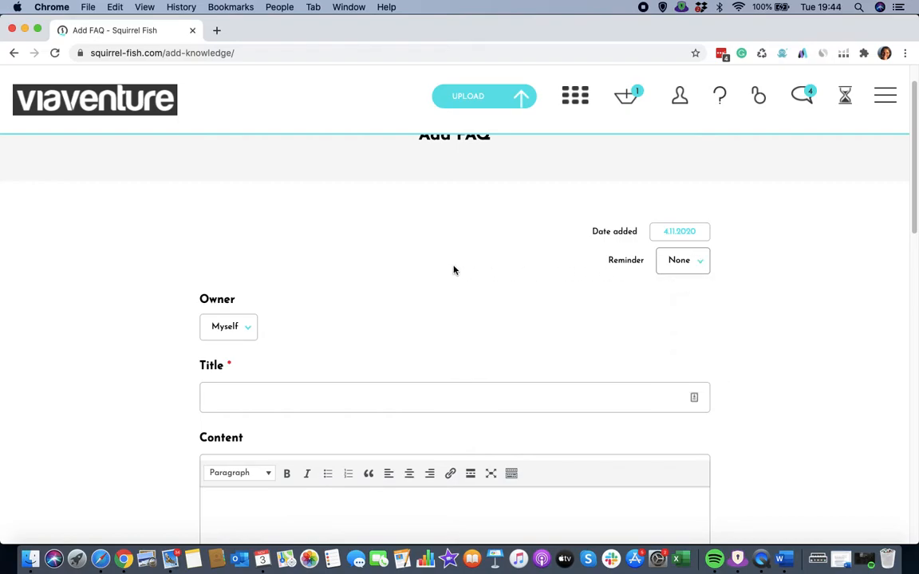
scroll(down, 3)
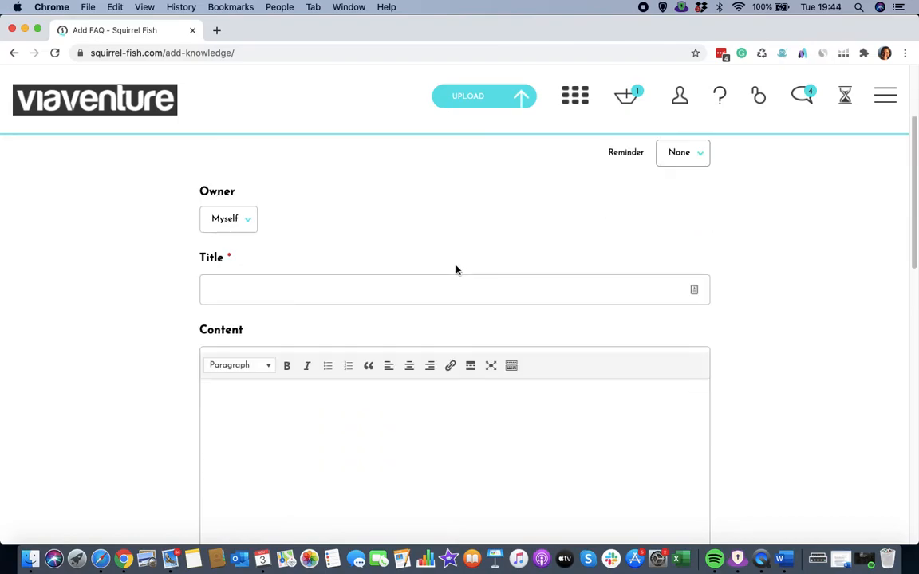
mouse_move(483, 222)
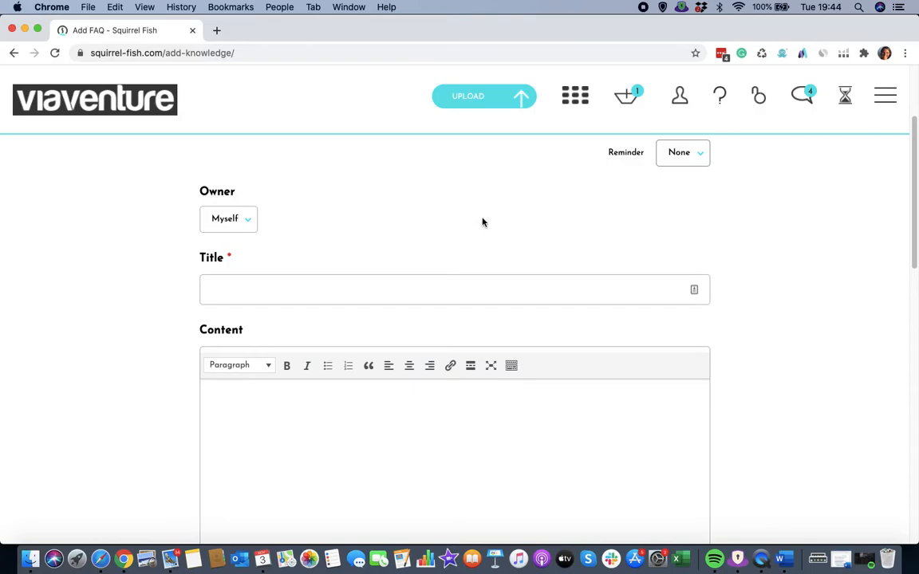
mouse_move(454, 214)
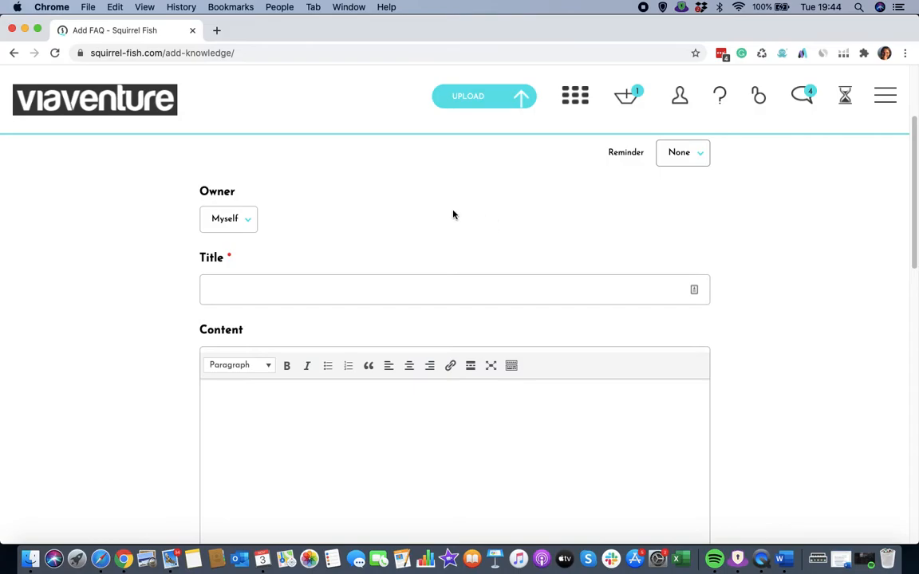
click(229, 218)
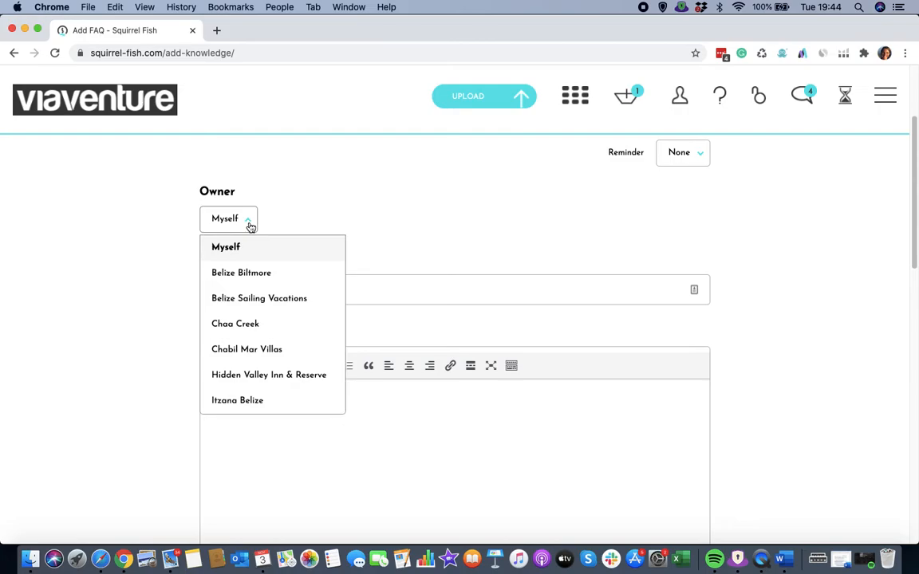
mouse_move(249, 278)
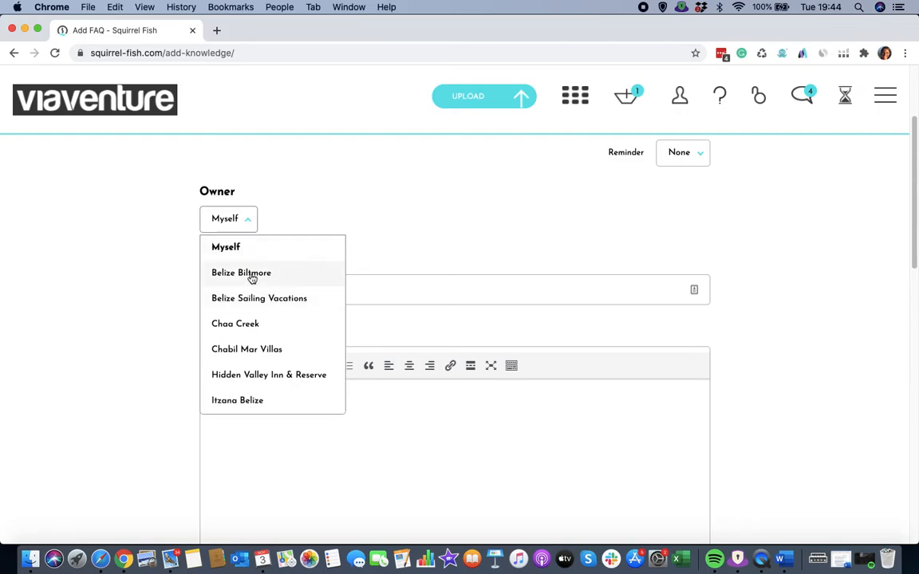
mouse_move(251, 227)
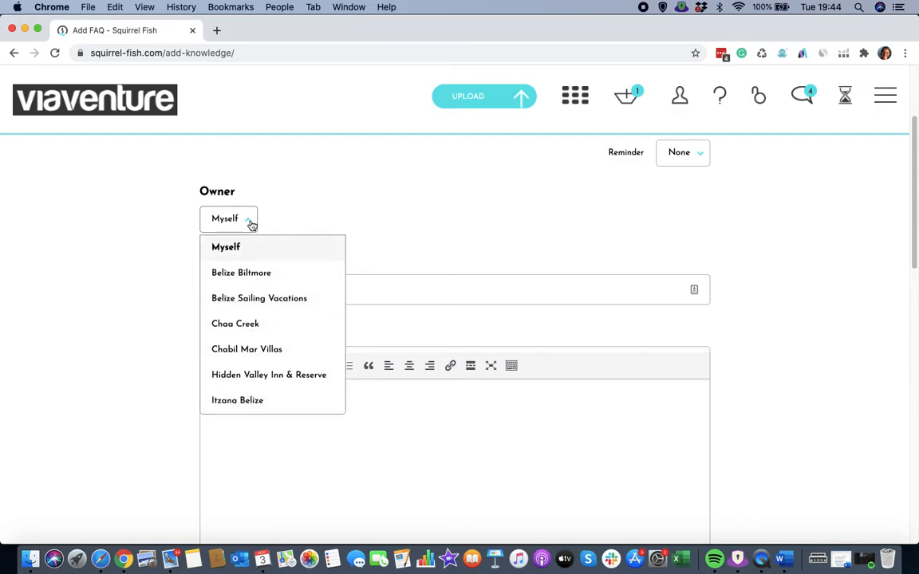
click(226, 247)
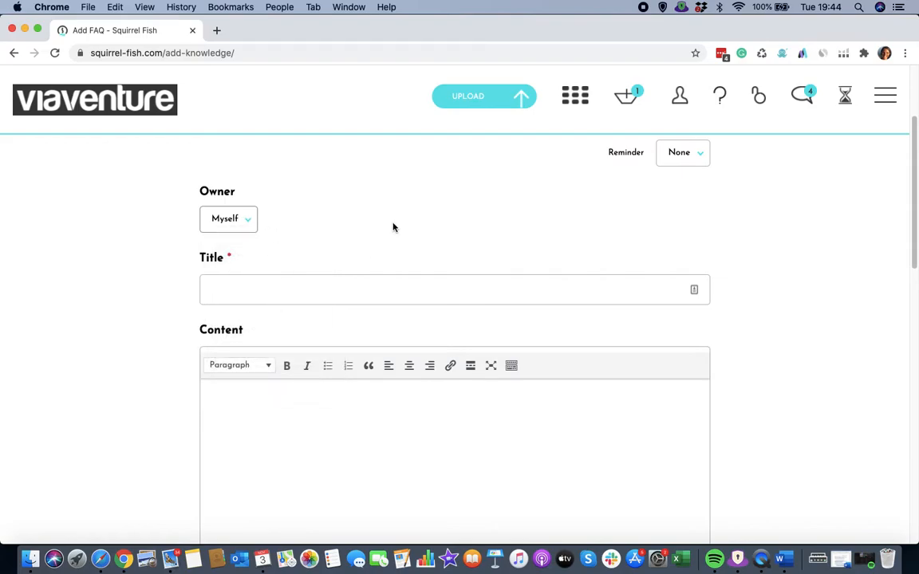
mouse_move(414, 215)
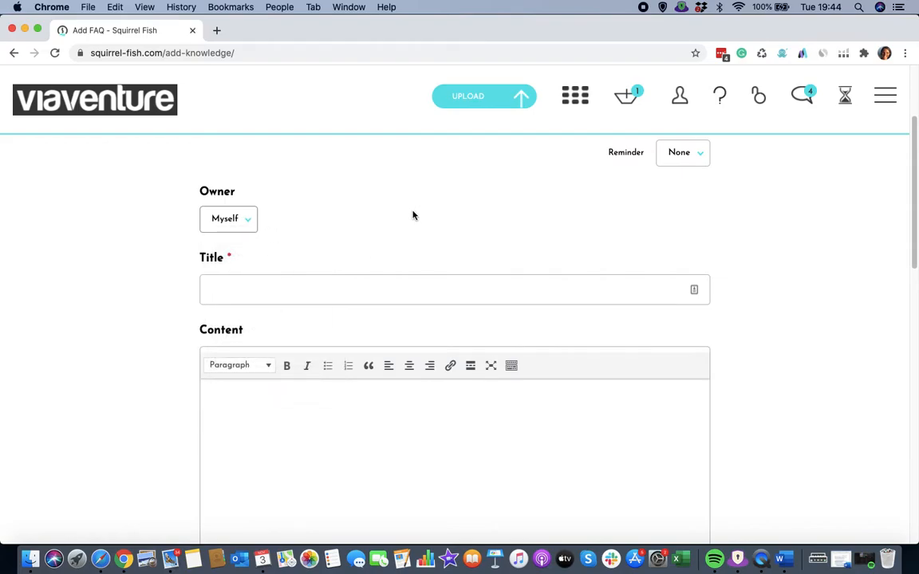
mouse_move(400, 236)
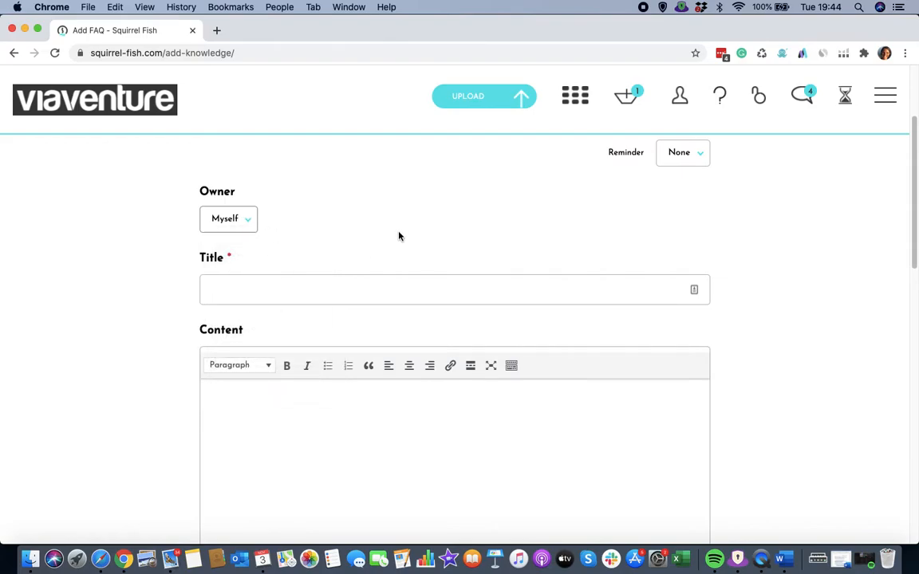
- Enter the title 'What to see Whale Sharks in Belize?' and the answer about activity peaking around April–June full moons
click(454, 290)
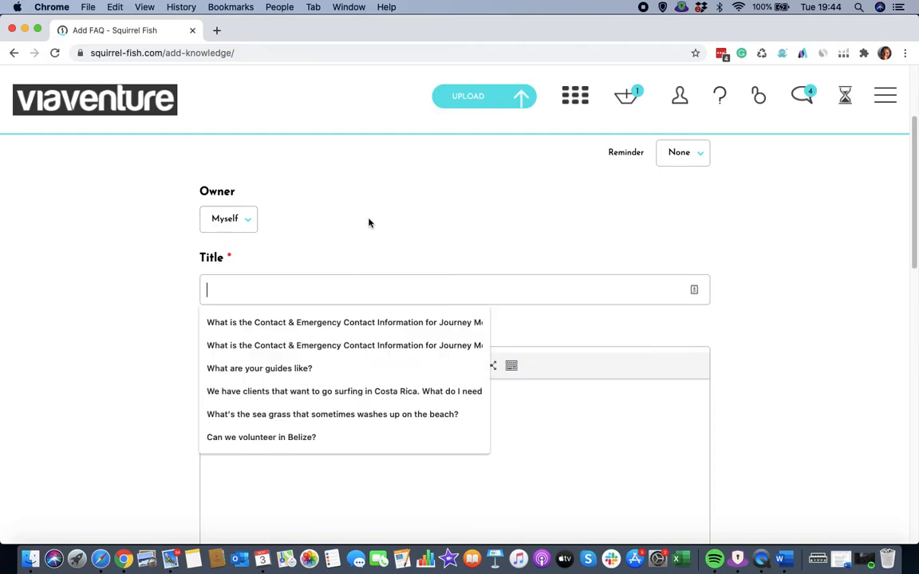
mouse_move(367, 227)
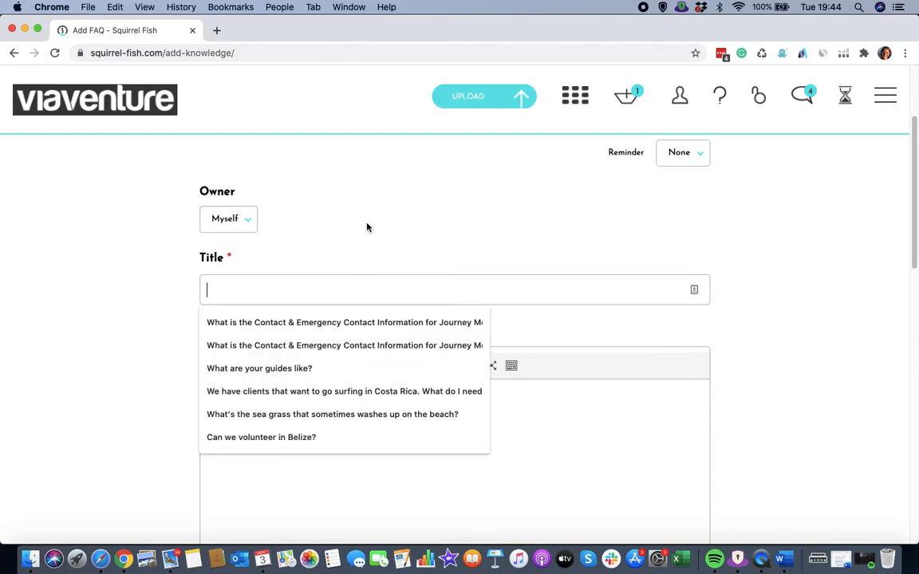
text(What is the best time of year)
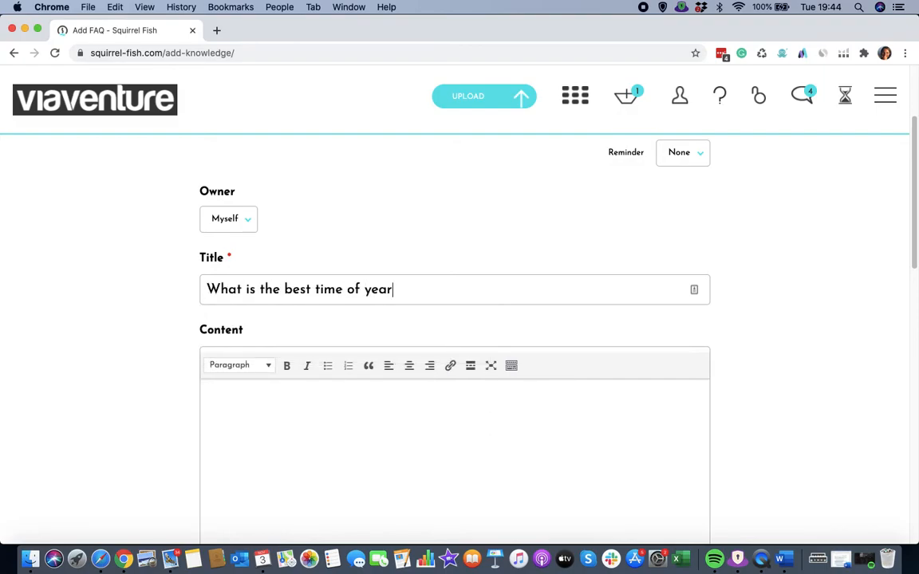
text(to see Whale)
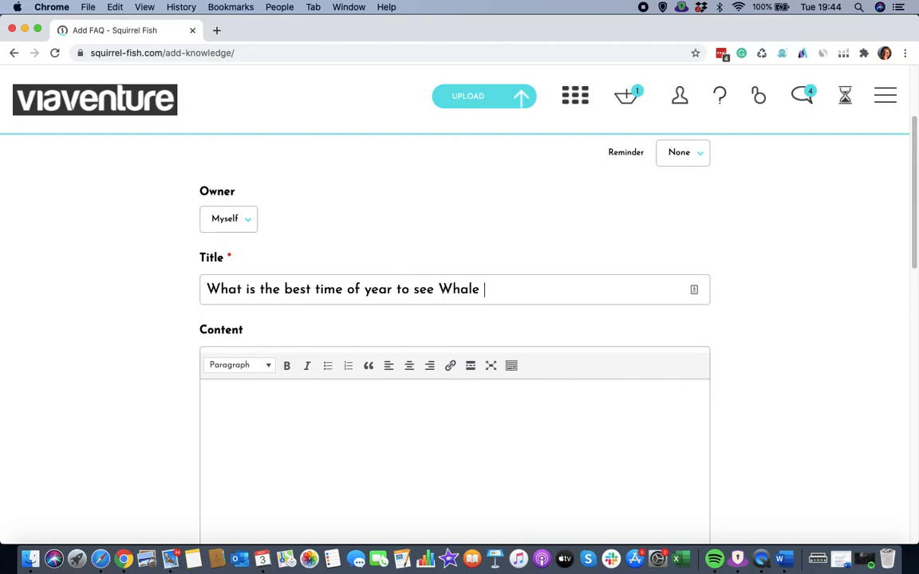
text(Sharks in Beliz)
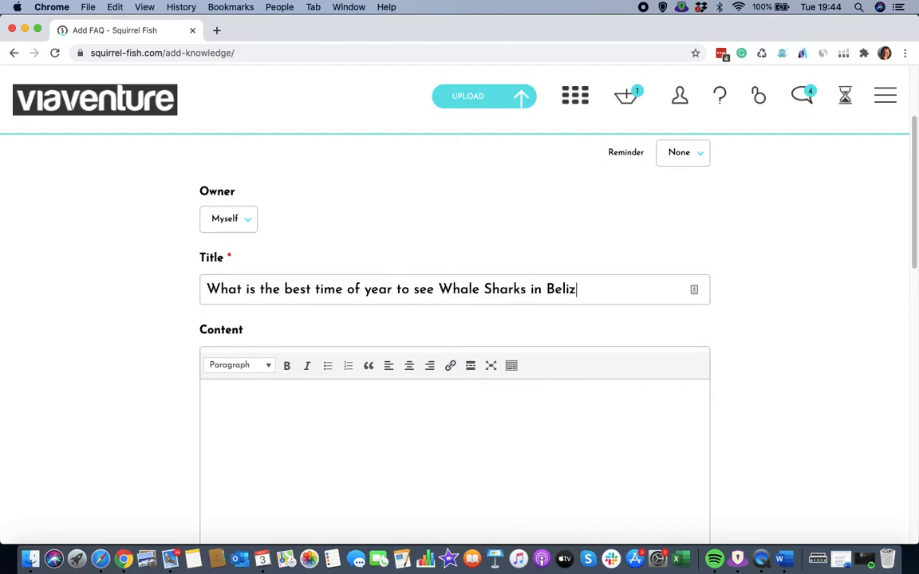
text(e?)
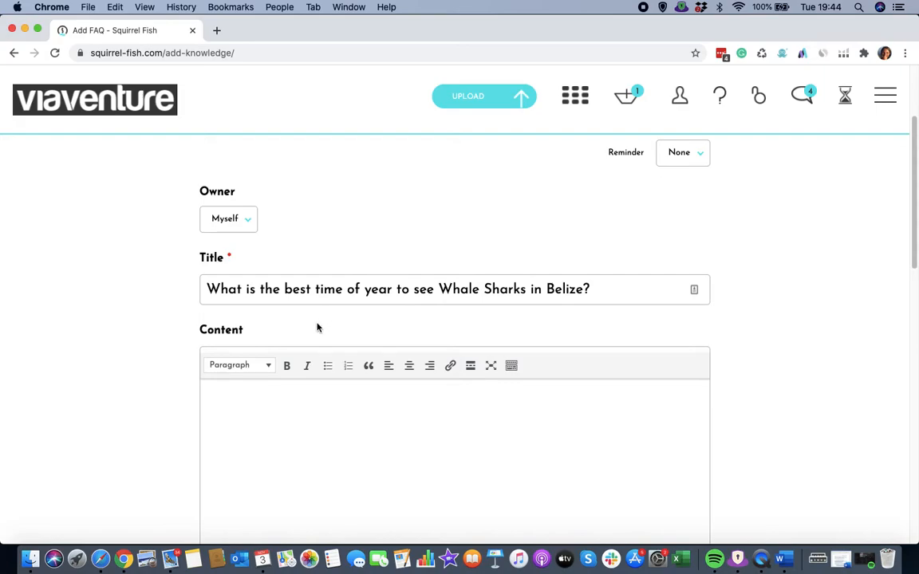
text(Whale shark activity peaks around the full moons of April, May, and June, from about two days prior to 10 days after. The best place to swim with whale sharks is at the Gladden Spit, a protected marine reserve about 40 kilometres (25 miles) off the shore of Placencia.)
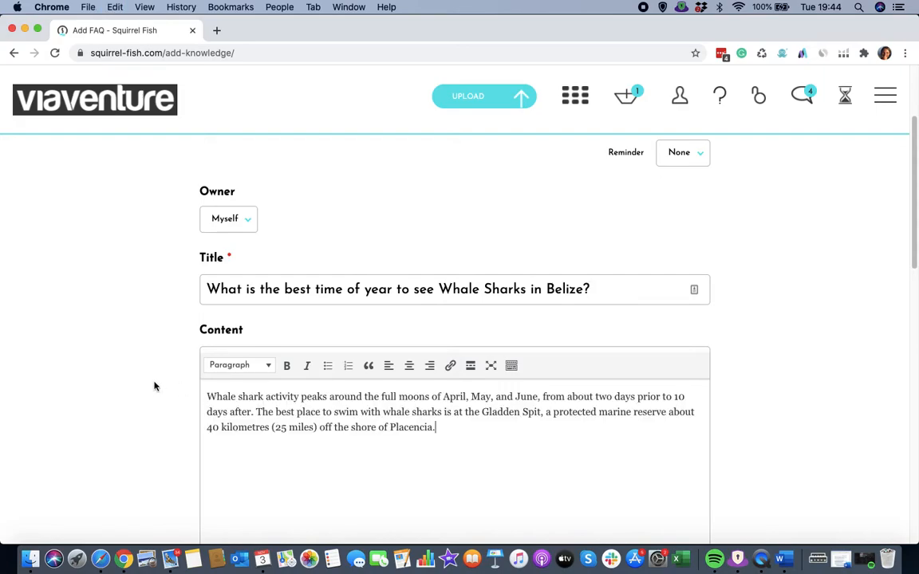
mouse_move(758, 186)
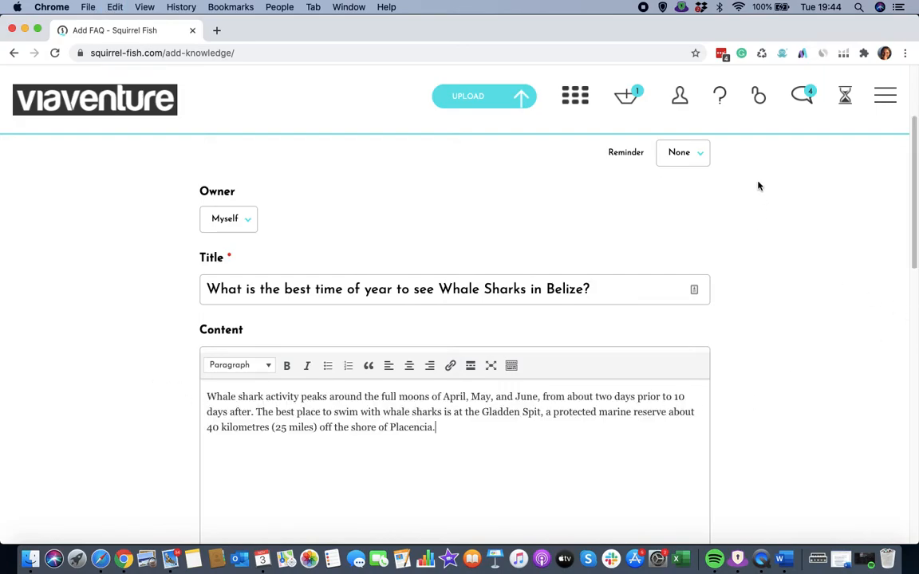
- Set the FAQ's reminder to 6 Months
click(683, 152)
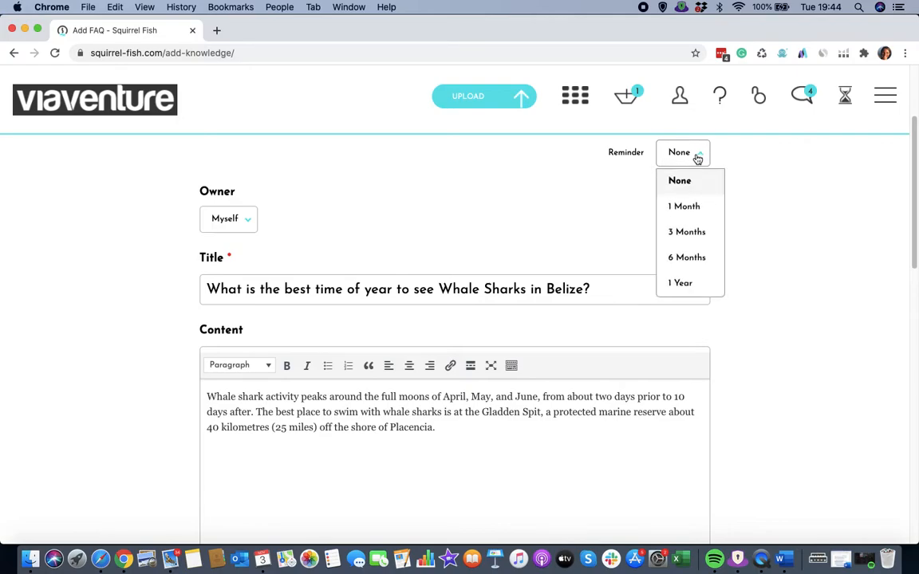
click(686, 257)
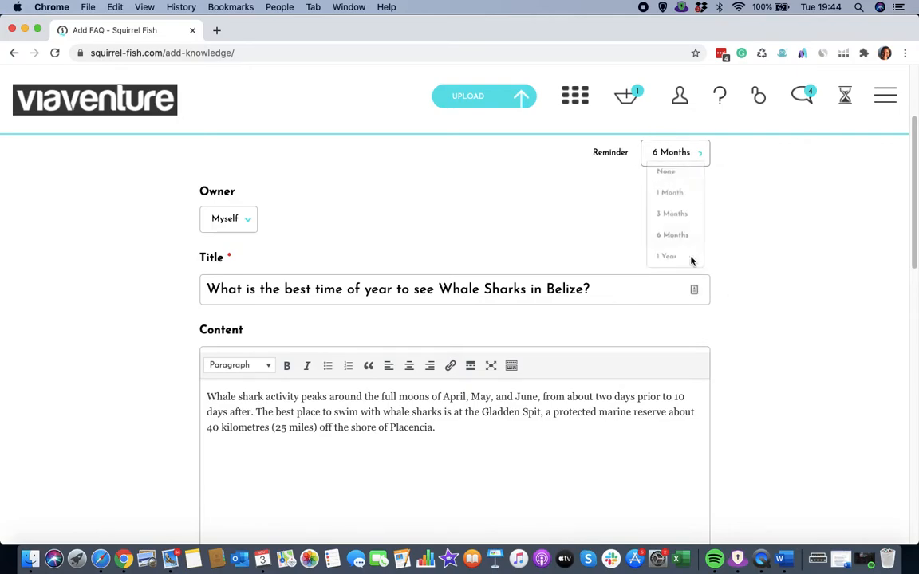
- Attach the categories WILDLIFE and BEST TIMES TO VISIT to the FAQ
scroll(down, 3)
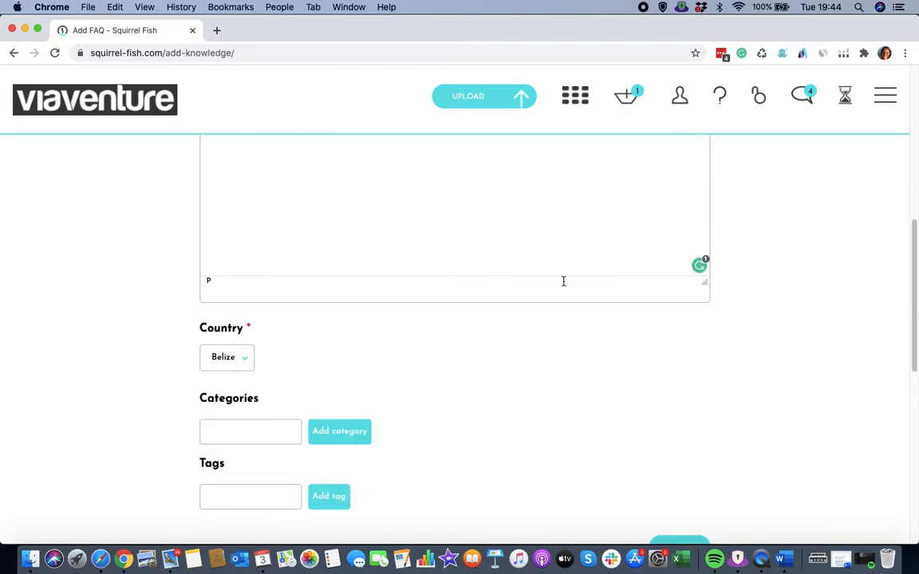
click(250, 431)
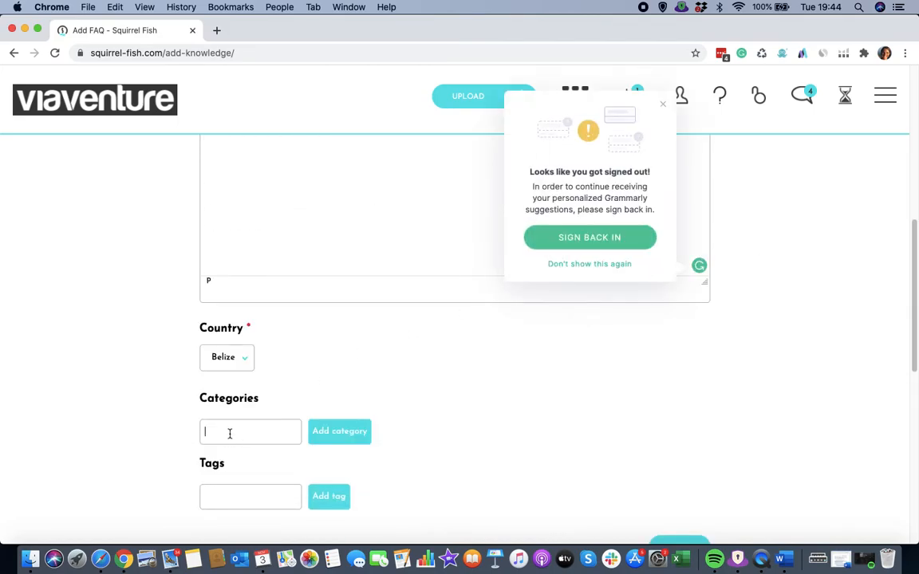
click(663, 104)
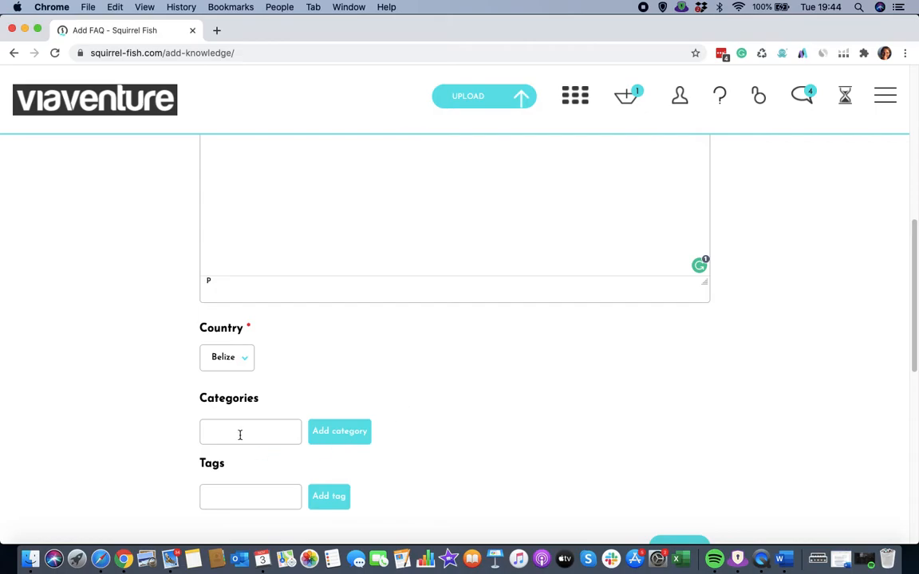
text(WILDLIFE)
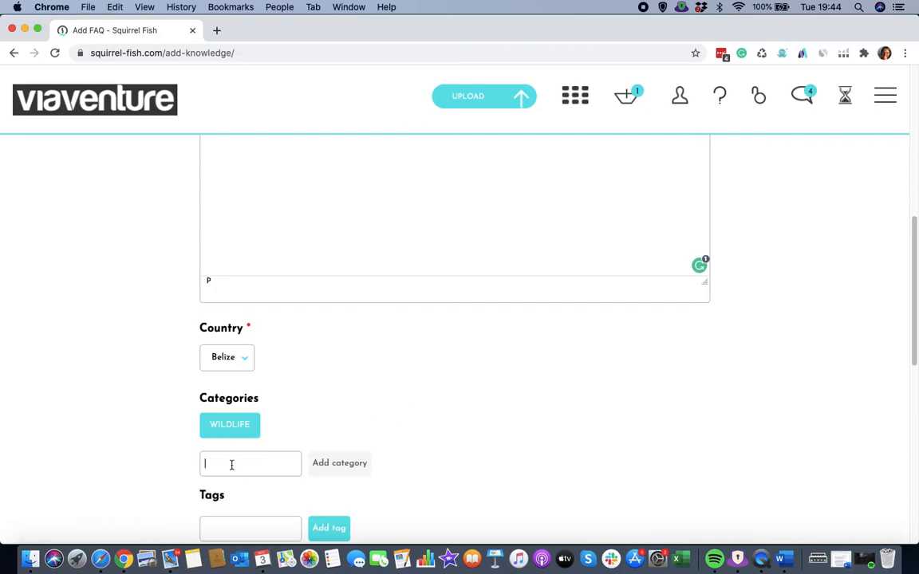
text(BEST)
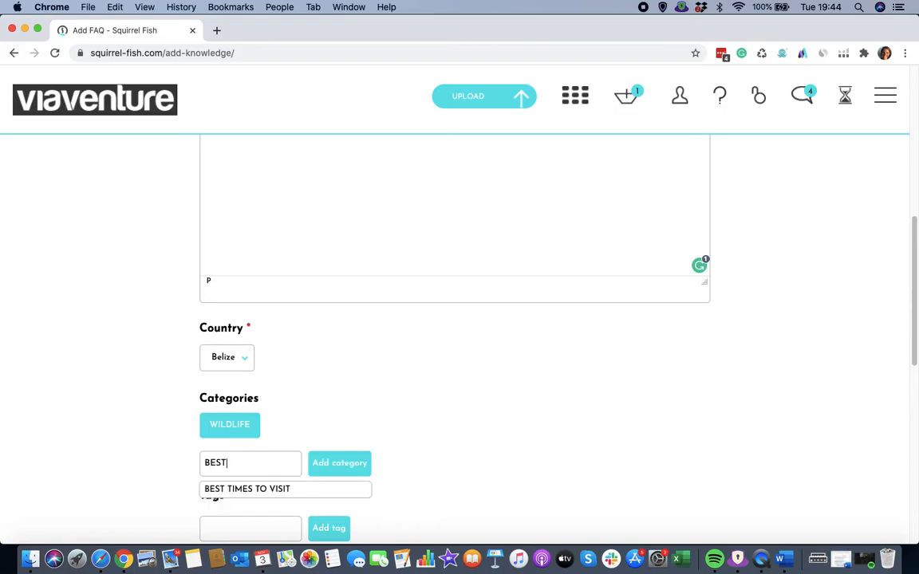
click(246, 489)
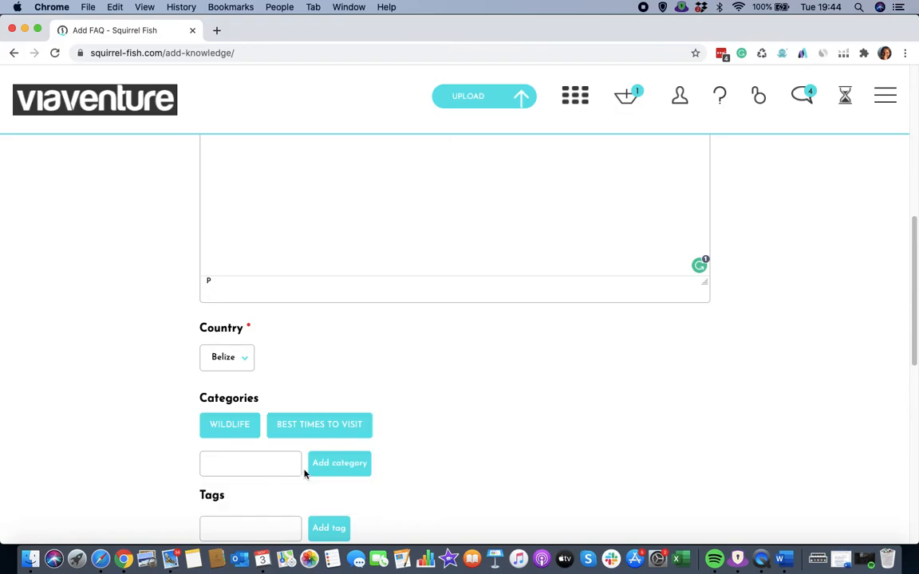
- Tag the FAQ WHALE SHARK and submit the save
scroll(down, 3)
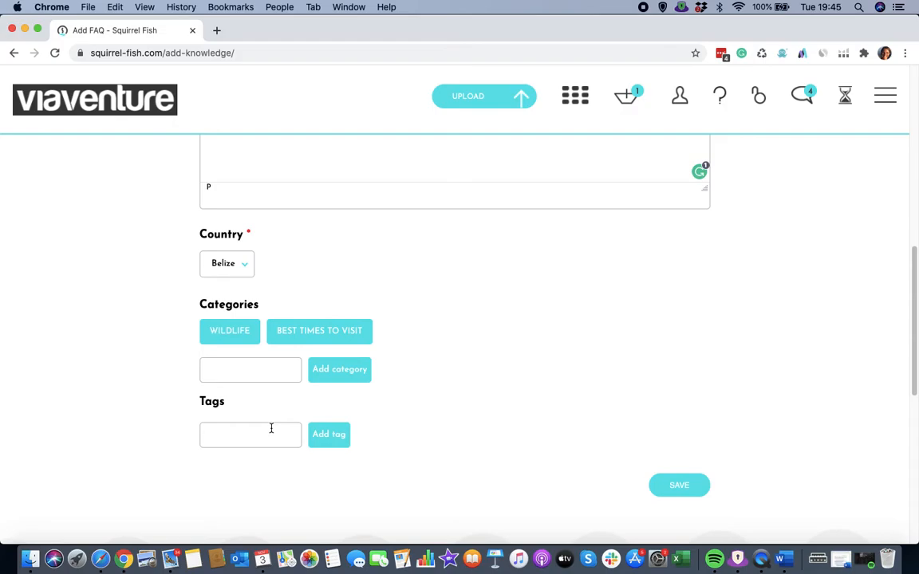
text(WHALE SHARK)
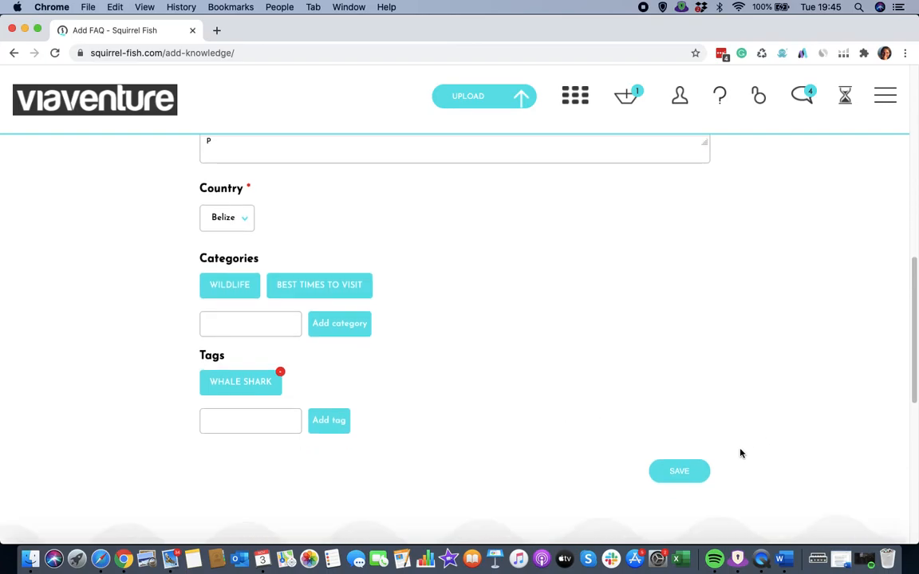
click(678, 470)
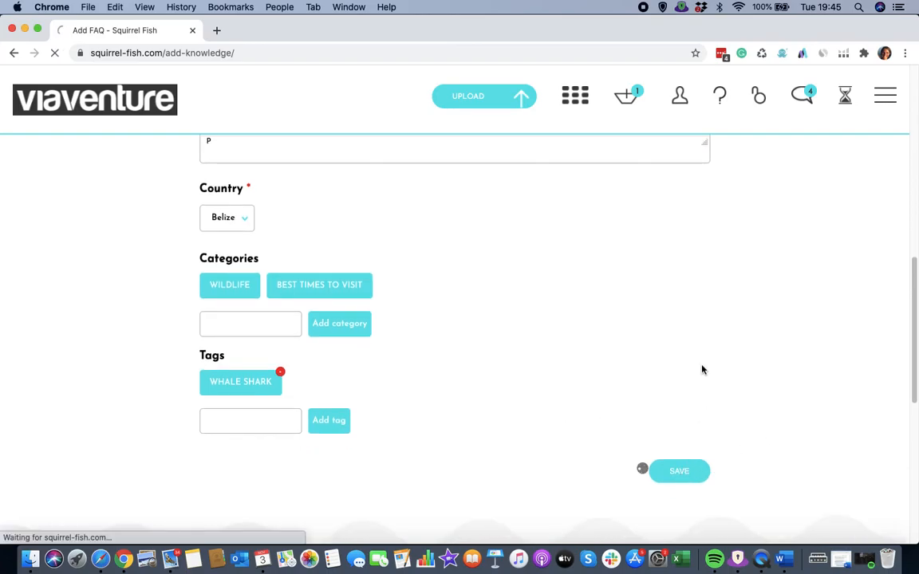
- View the newly saved whale shark FAQ page with its Belize question, answer and similar questions
click(678, 471)
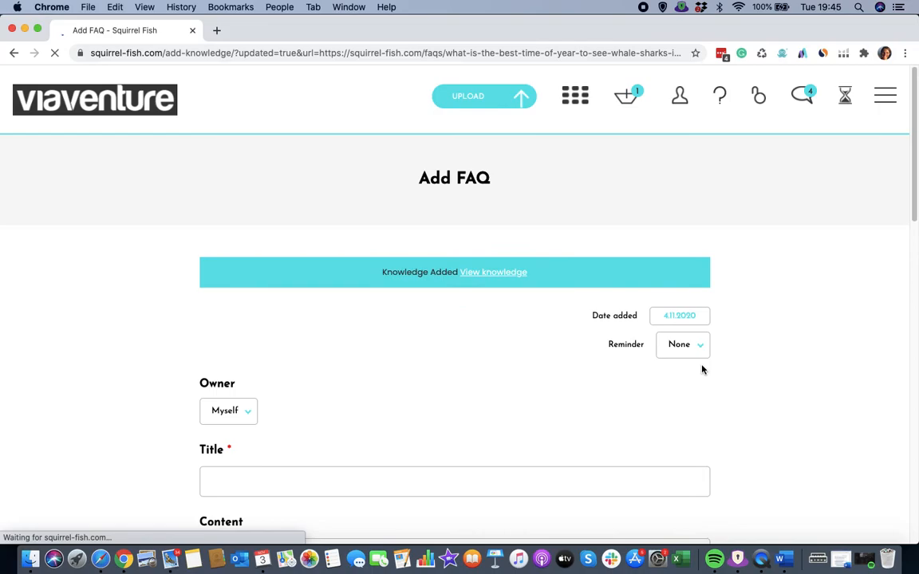
mouse_move(488, 279)
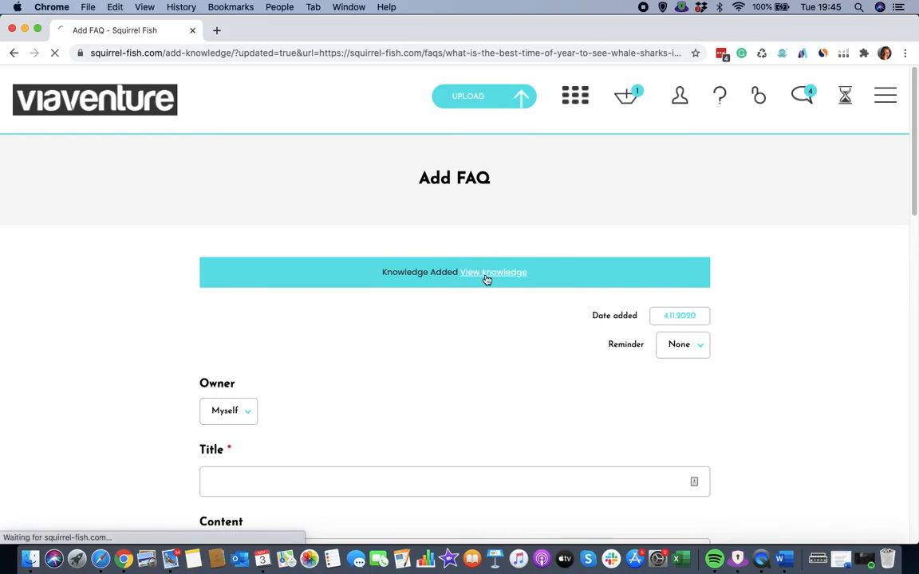
click(495, 273)
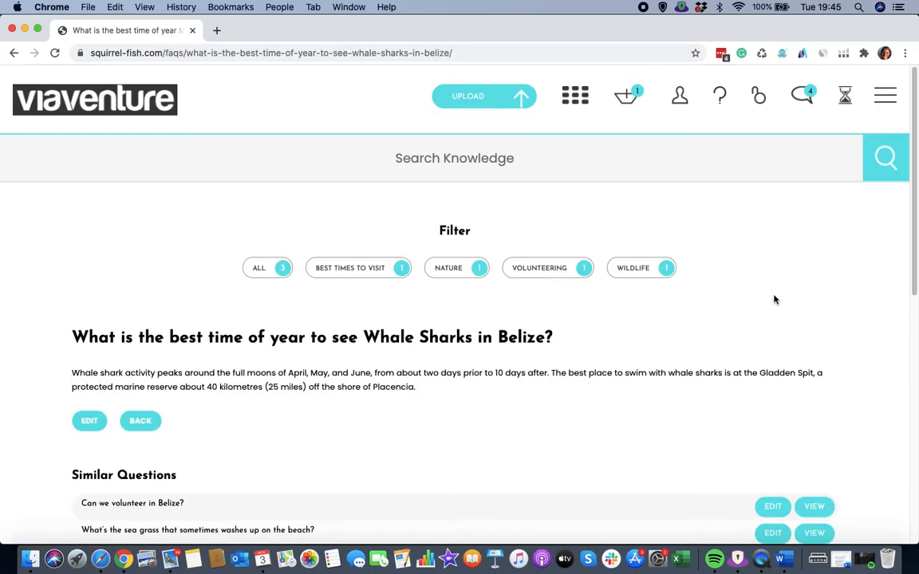
scroll(down, 3)
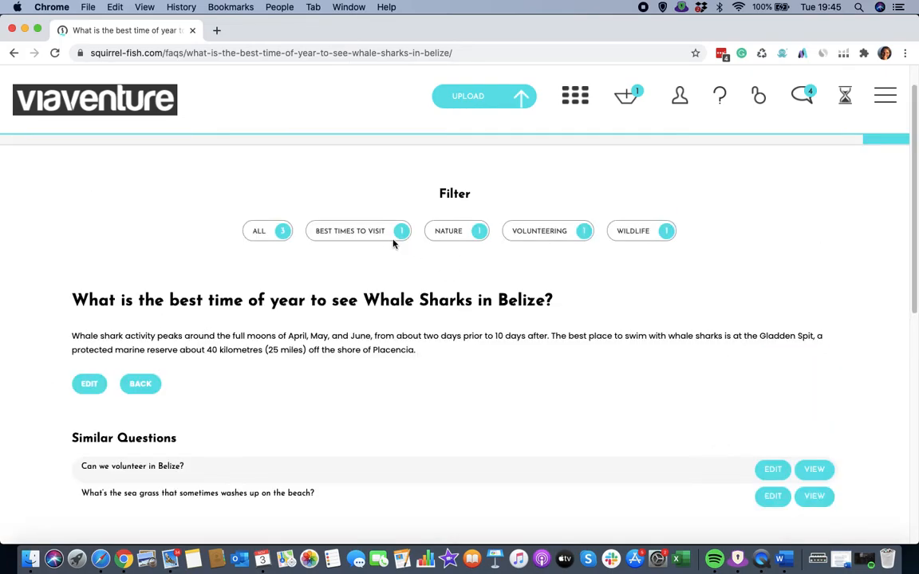
mouse_move(587, 293)
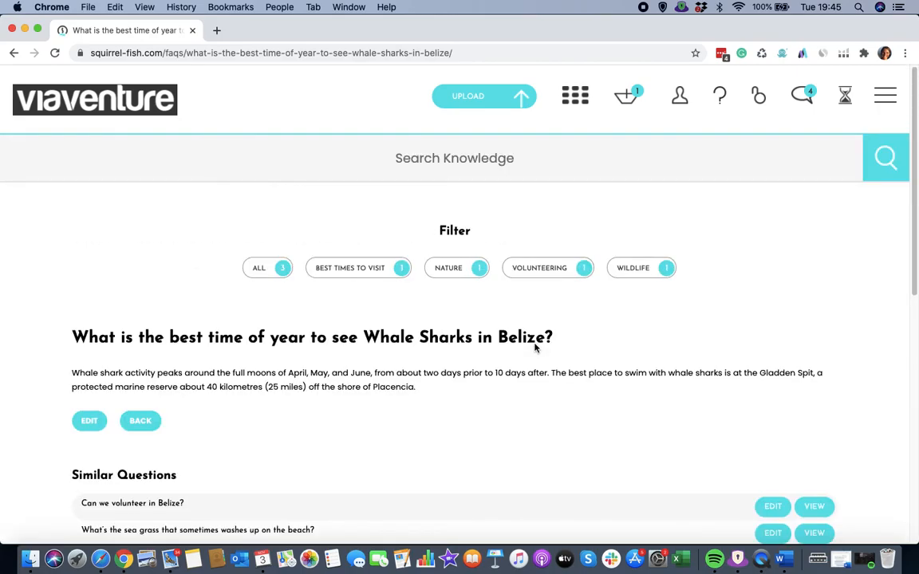
scroll(down, 3)
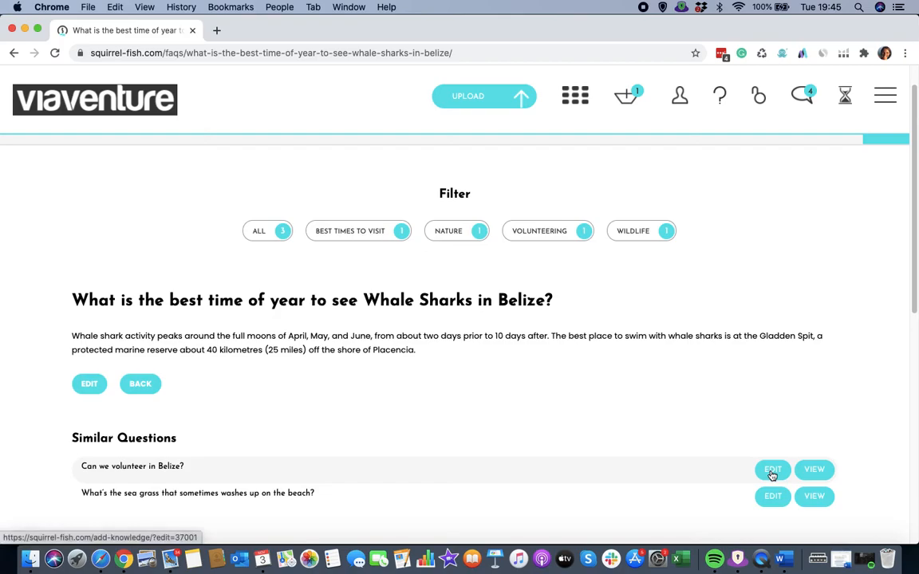
mouse_move(823, 462)
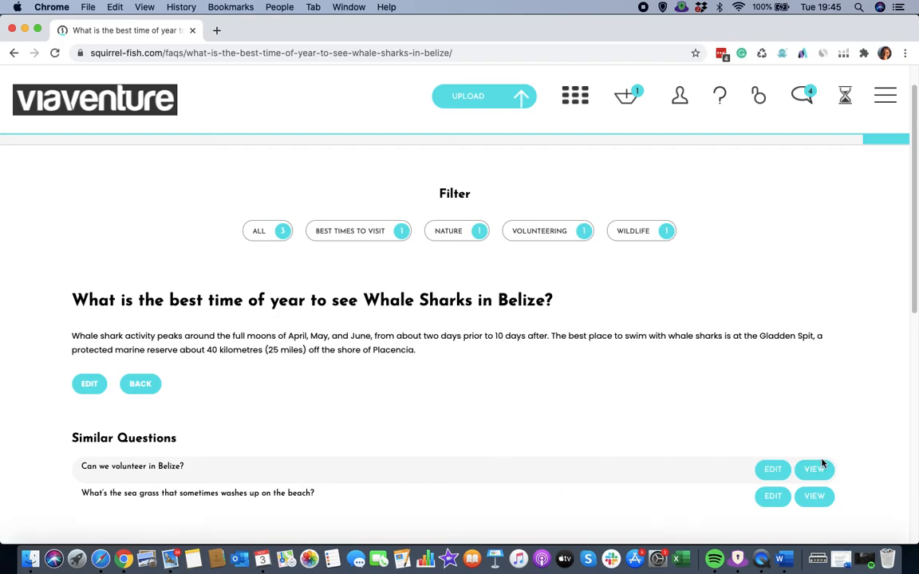
mouse_move(814, 471)
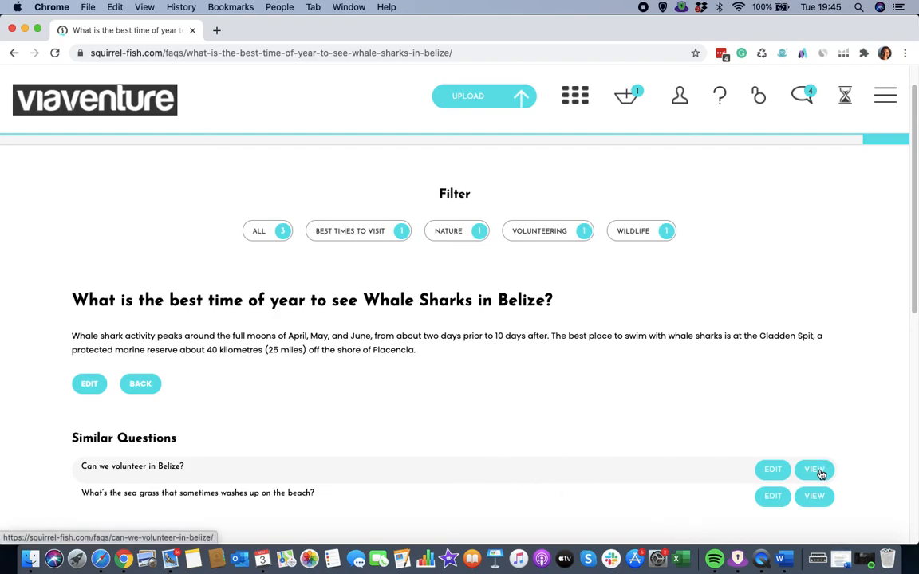
- Browse the similar questions 'Can we volunteer in Belize?' and the sea grass on the beach FAQ
click(815, 470)
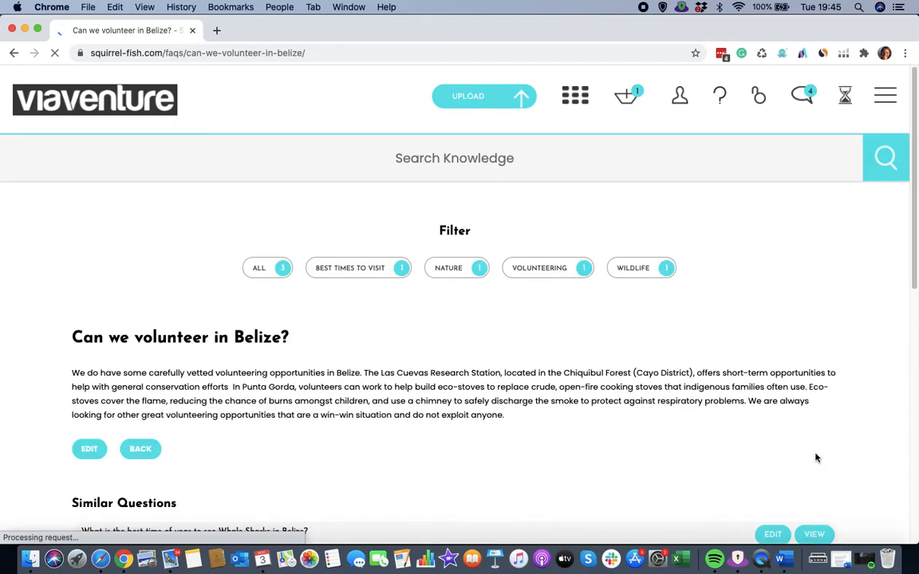
scroll(down, 3)
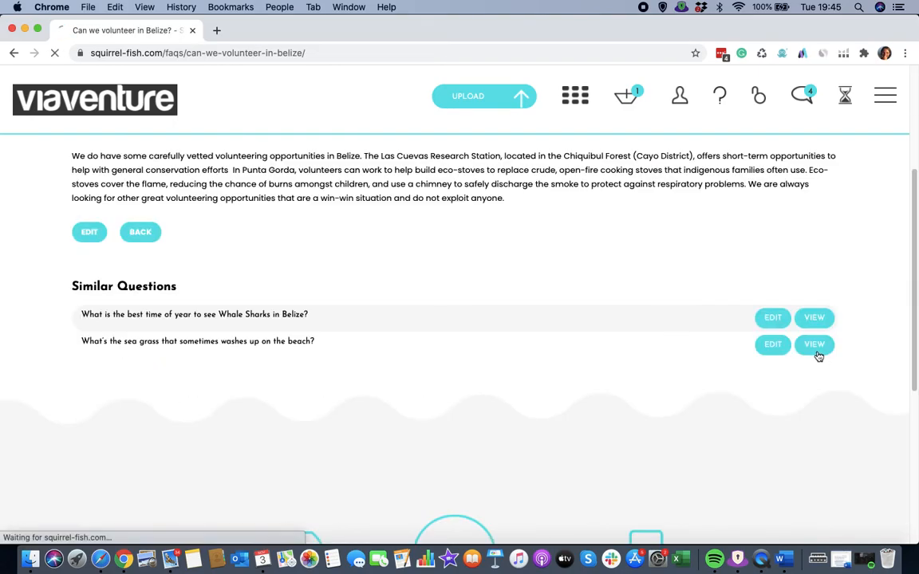
click(814, 343)
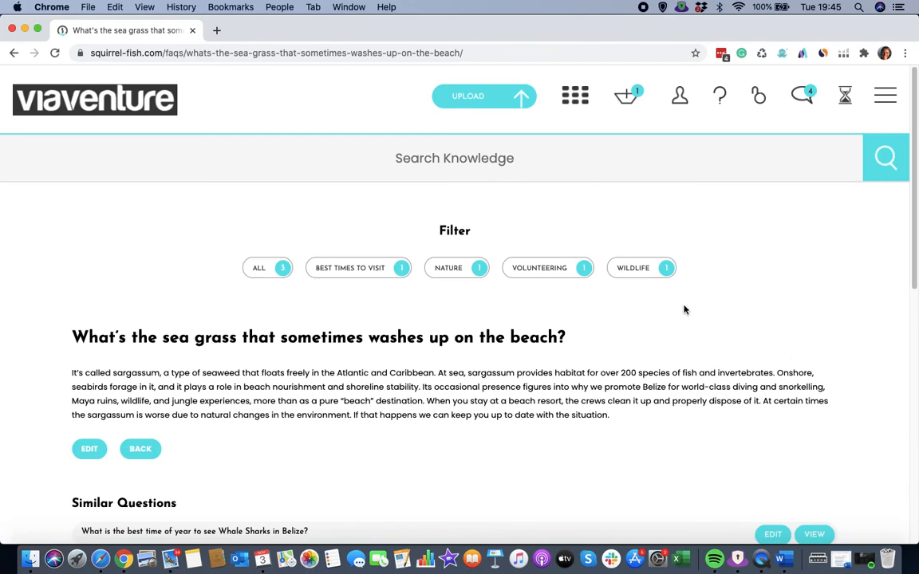
scroll(down, 3)
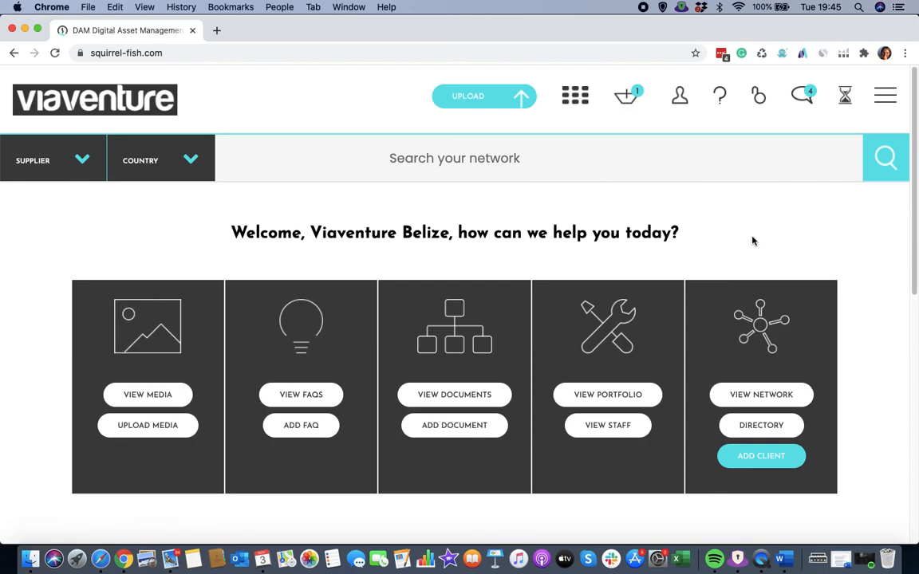
mouse_move(779, 241)
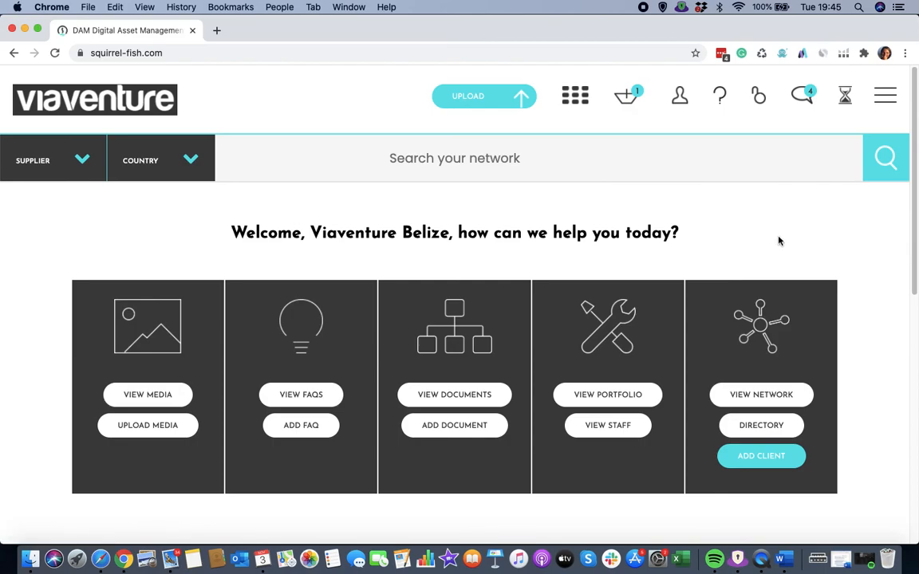
mouse_move(656, 41)
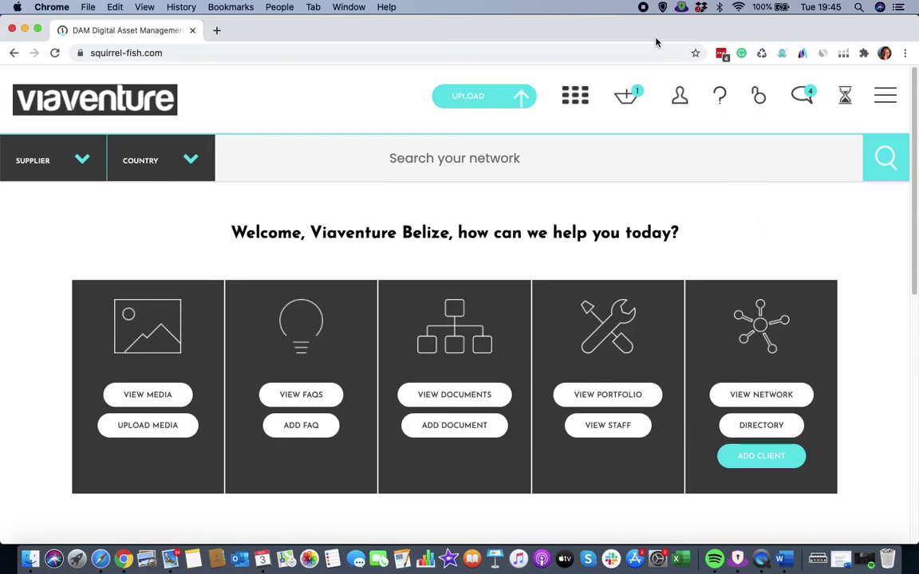